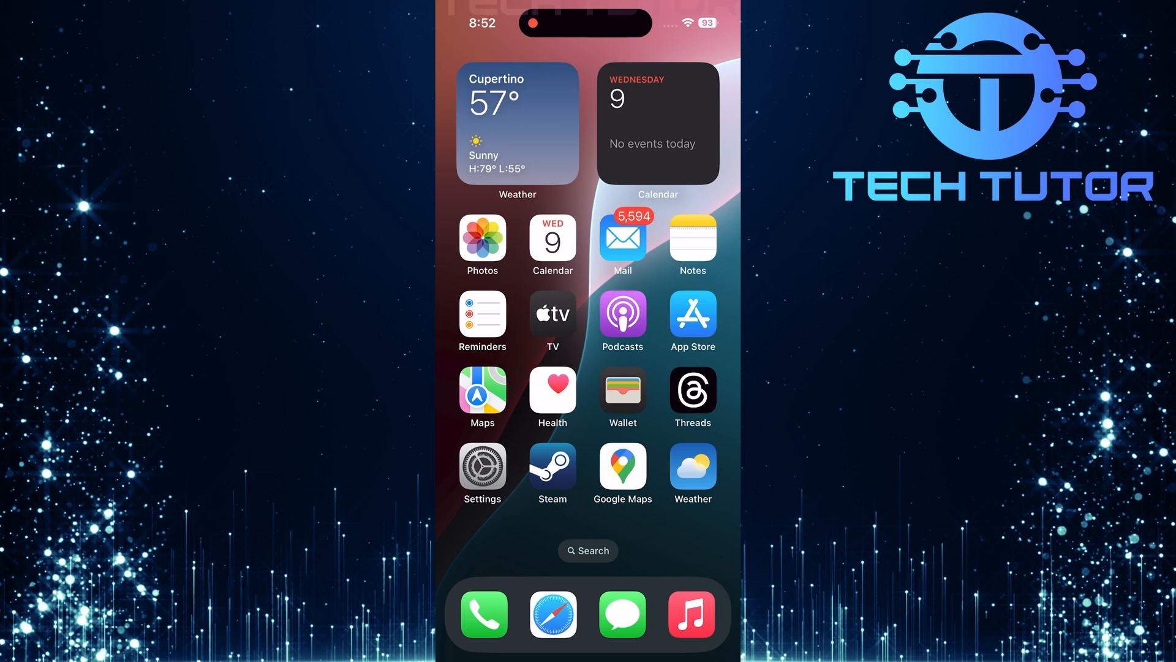
Step: Launch Settings and go to the Screen Time page
left_click(482, 466)
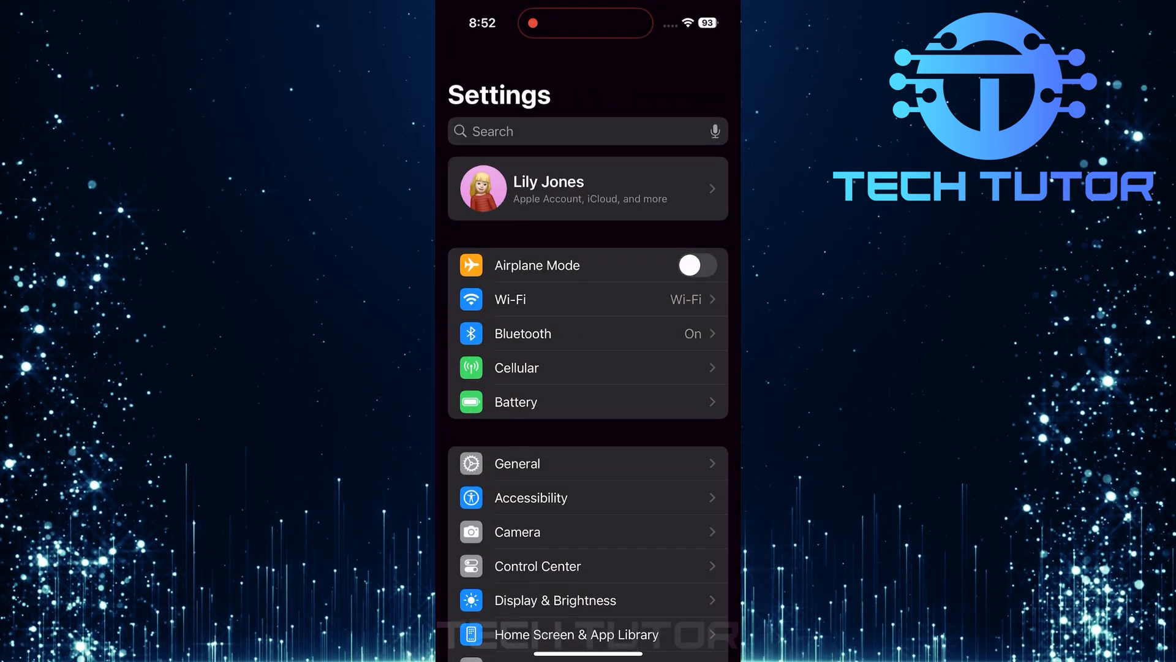
scroll("down", 3)
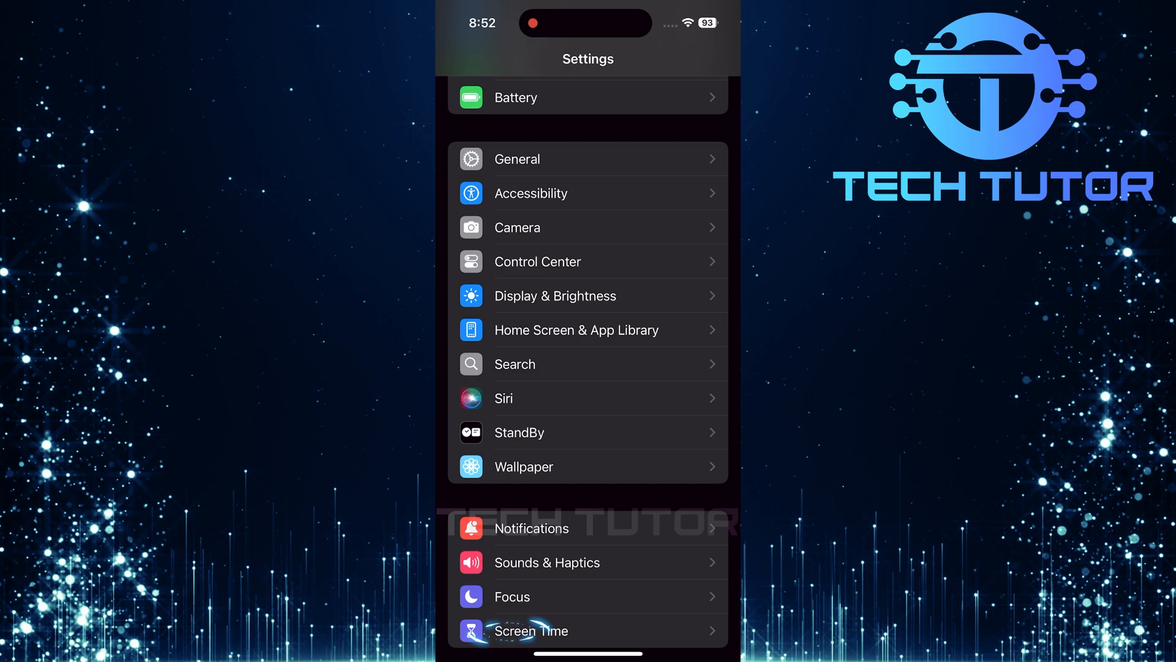
left_click(530, 631)
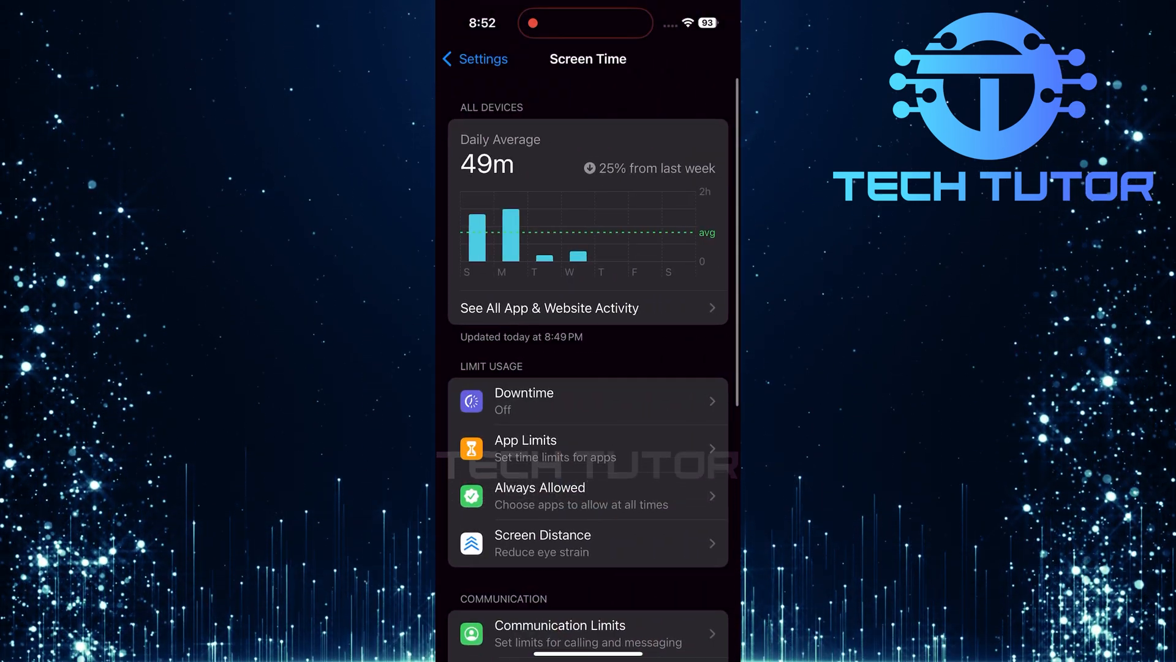
scroll("down", 3)
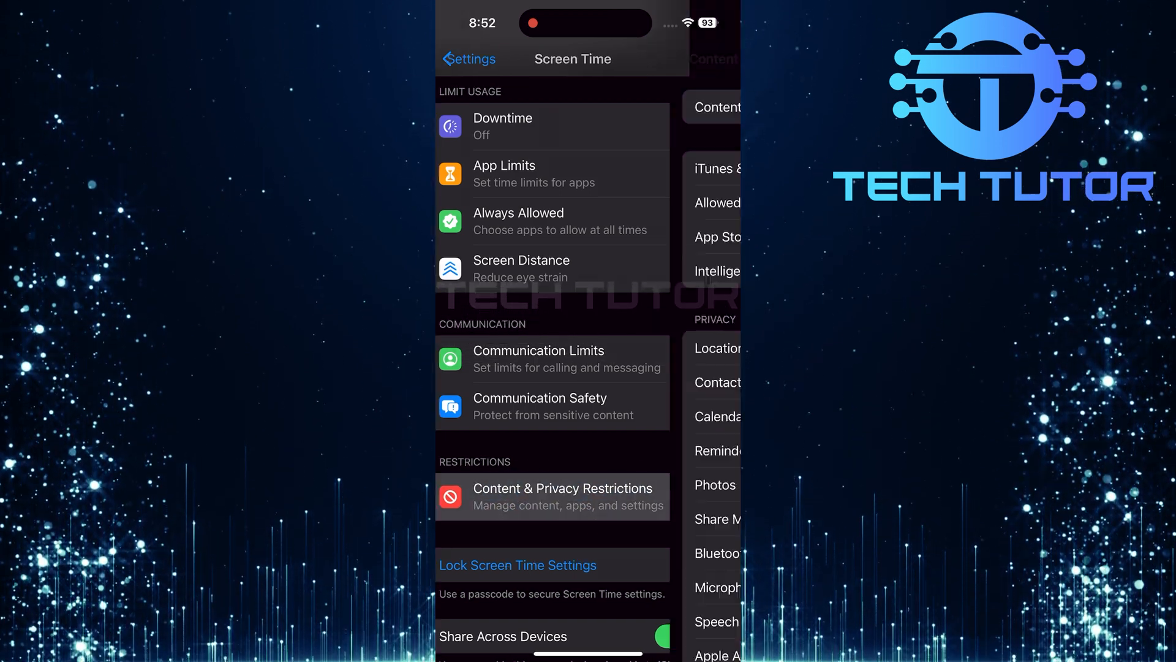
Step: Turn Camera back on under Allowed Apps & Features
left_click(552, 496)
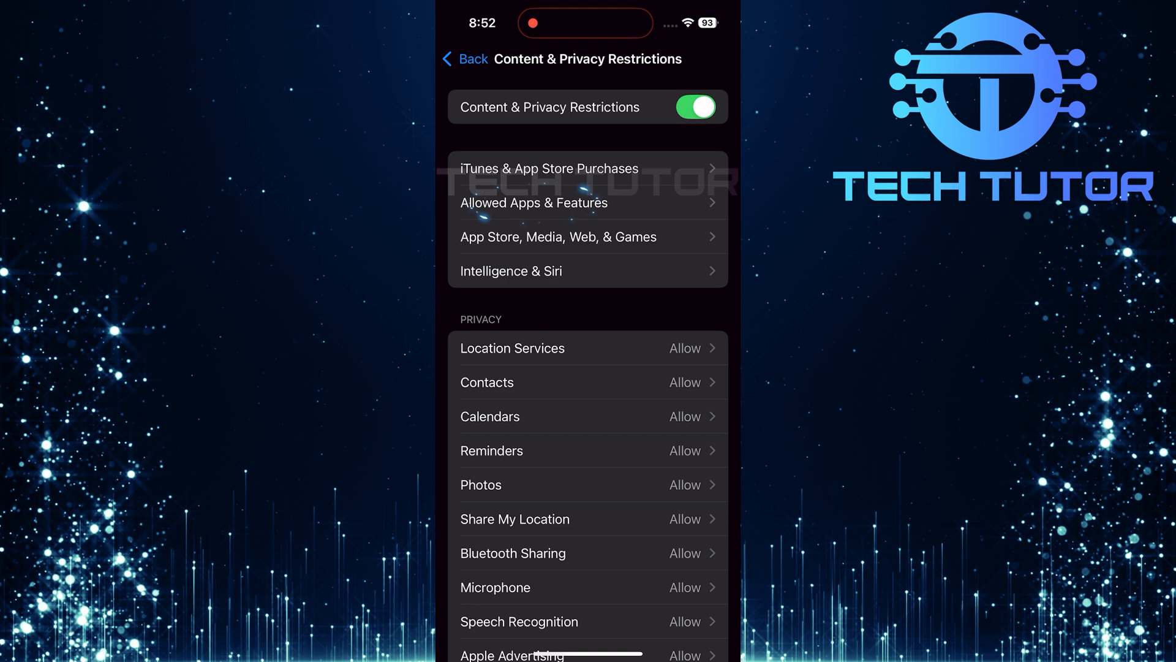
left_click(533, 203)
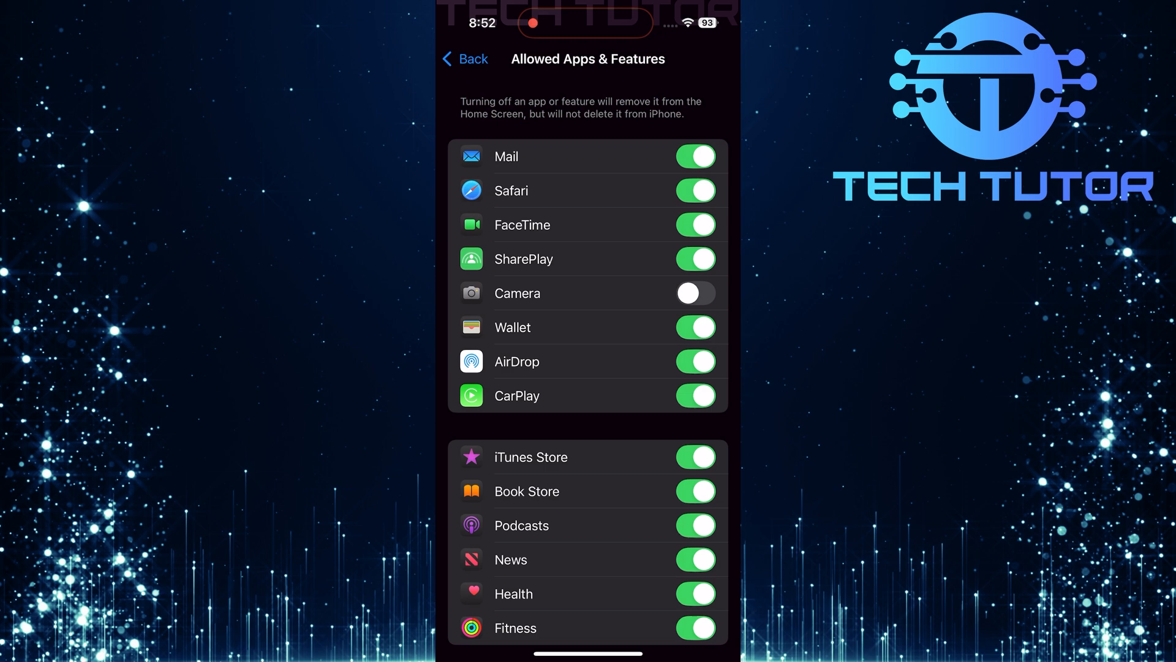
left_click(695, 292)
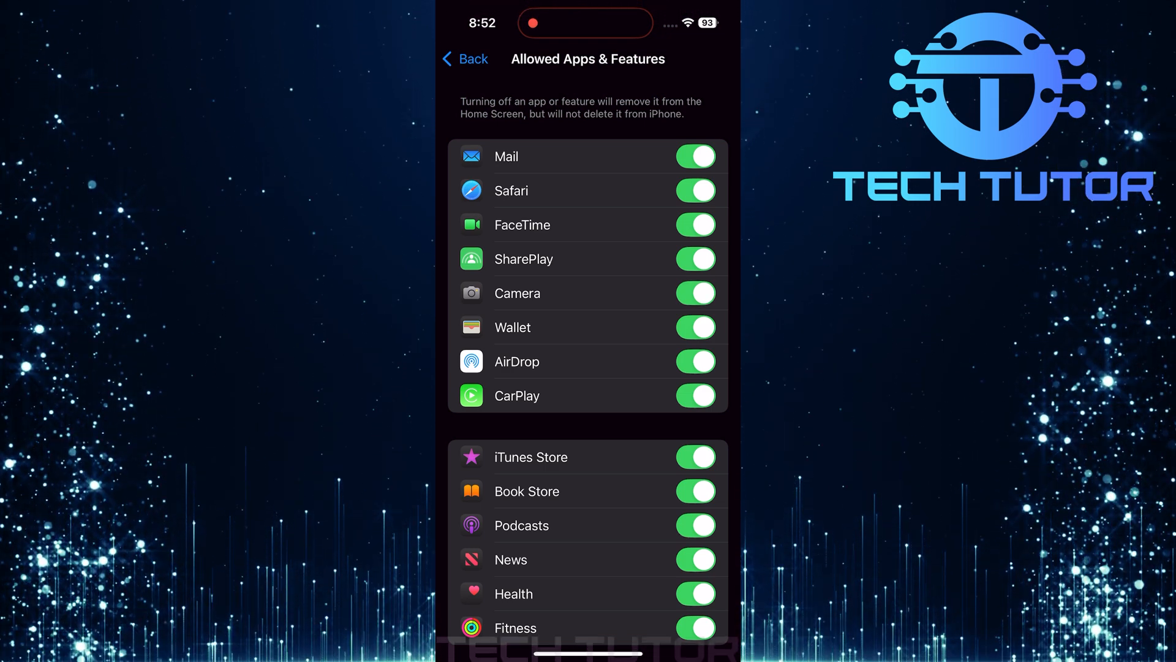
left_click(696, 594)
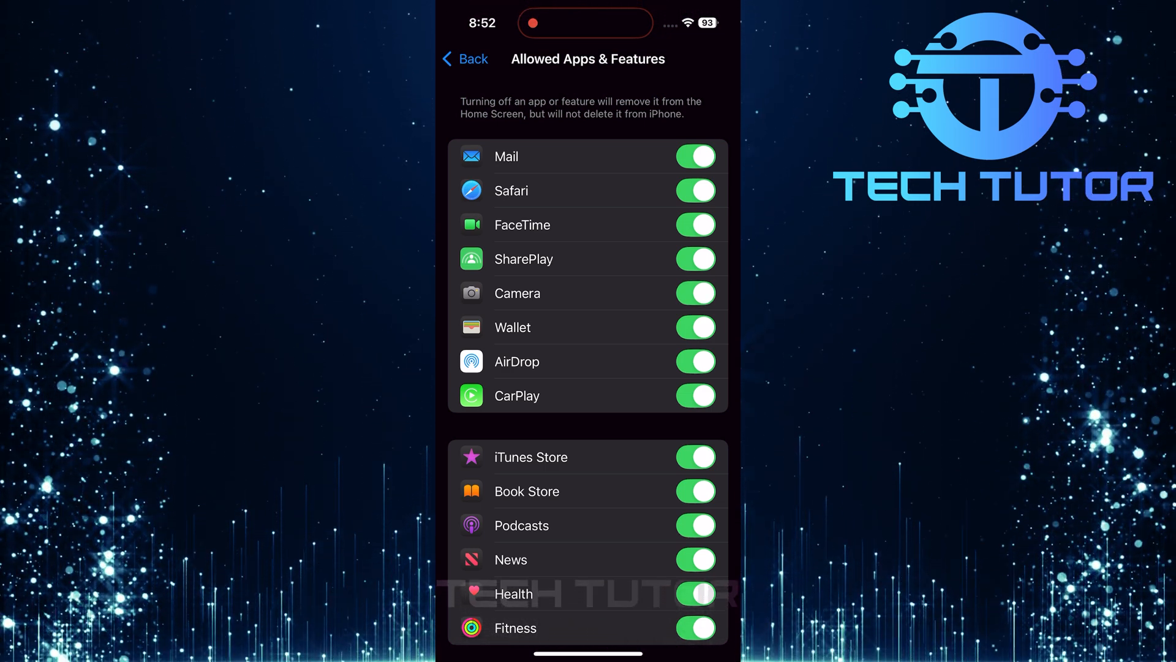
Step: Switch off Content & Privacy Restrictions and return to Screen Time
left_click(467, 59)
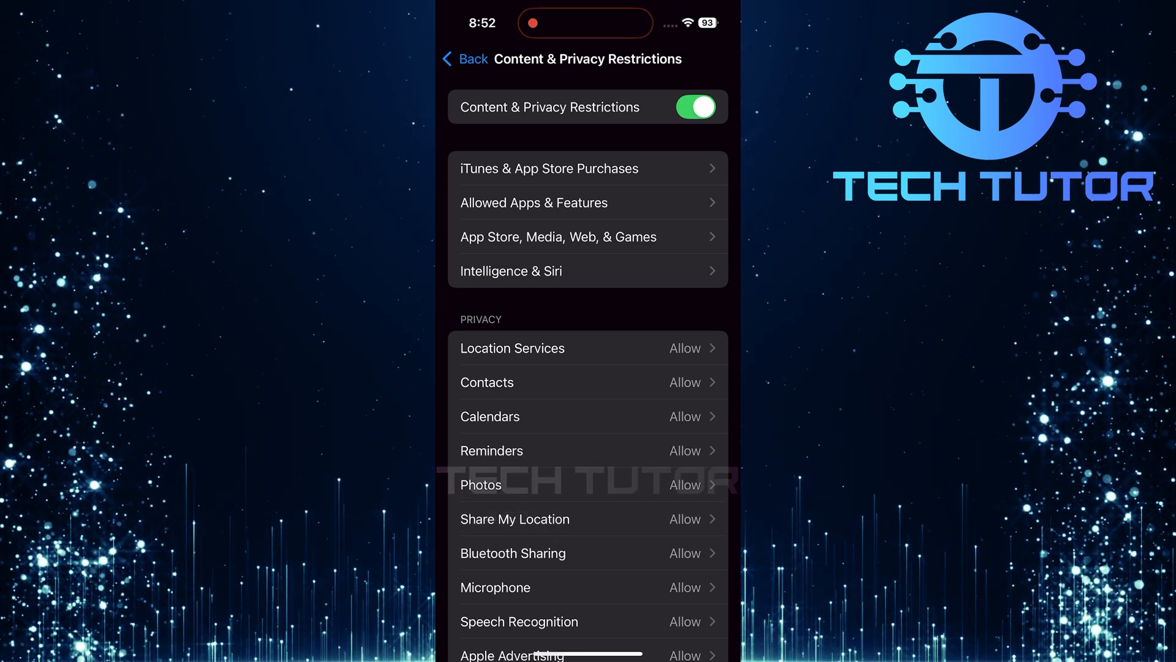
left_click(695, 107)
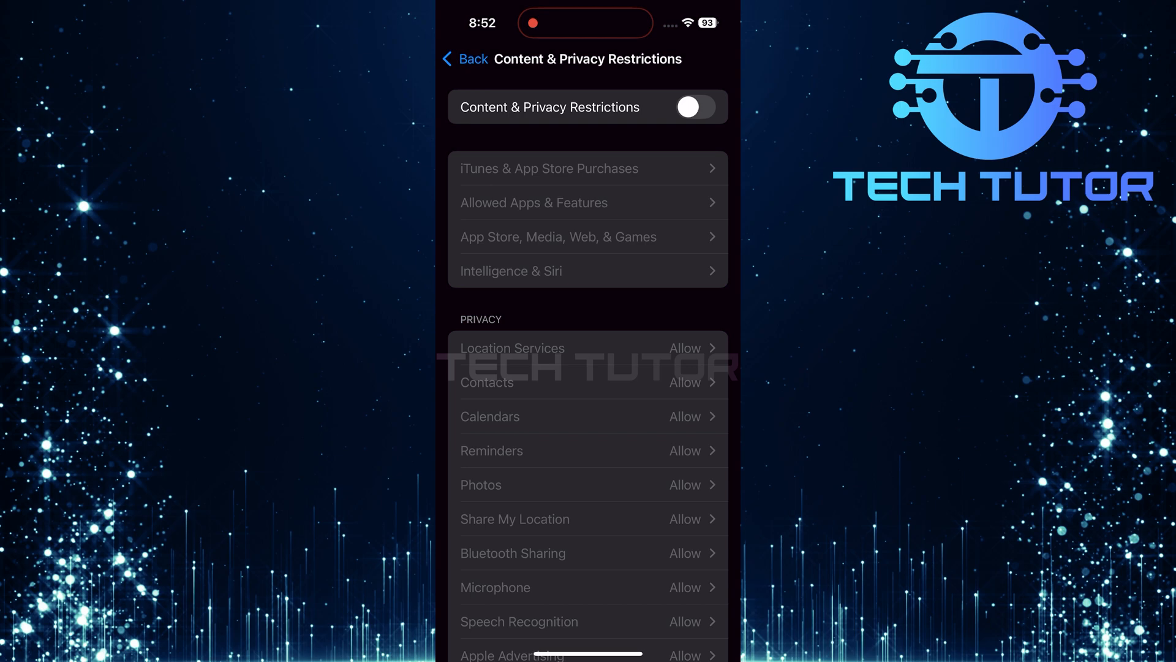
left_click(468, 59)
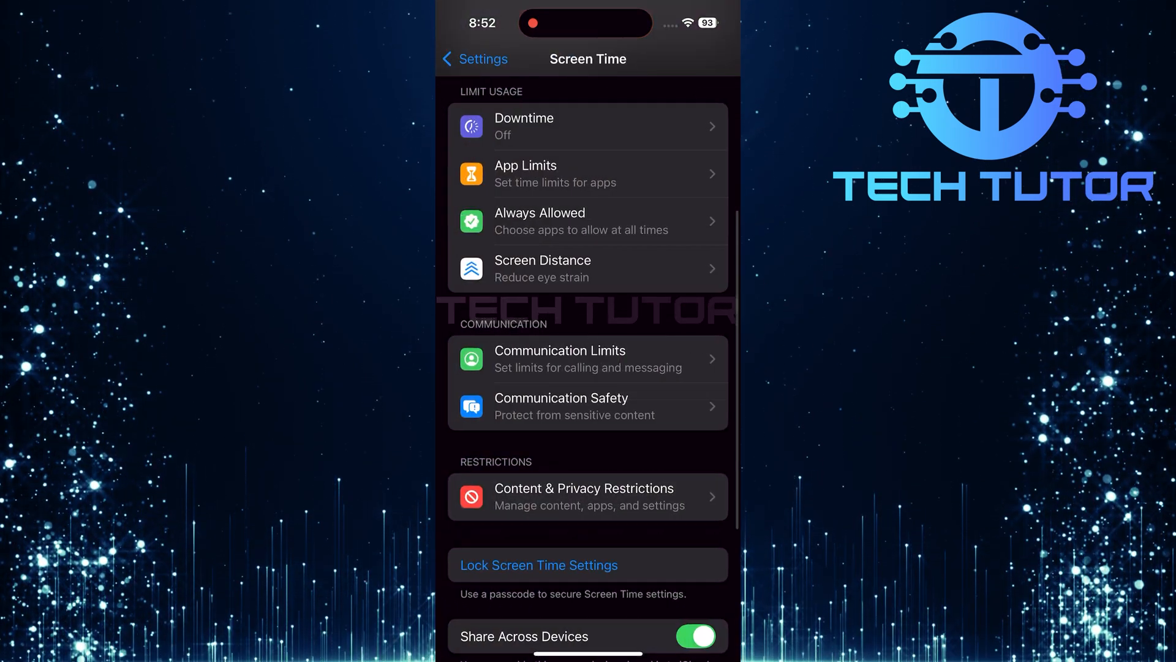
Step: Review which apps have camera access under Privacy & Security > Camera
left_click(475, 59)
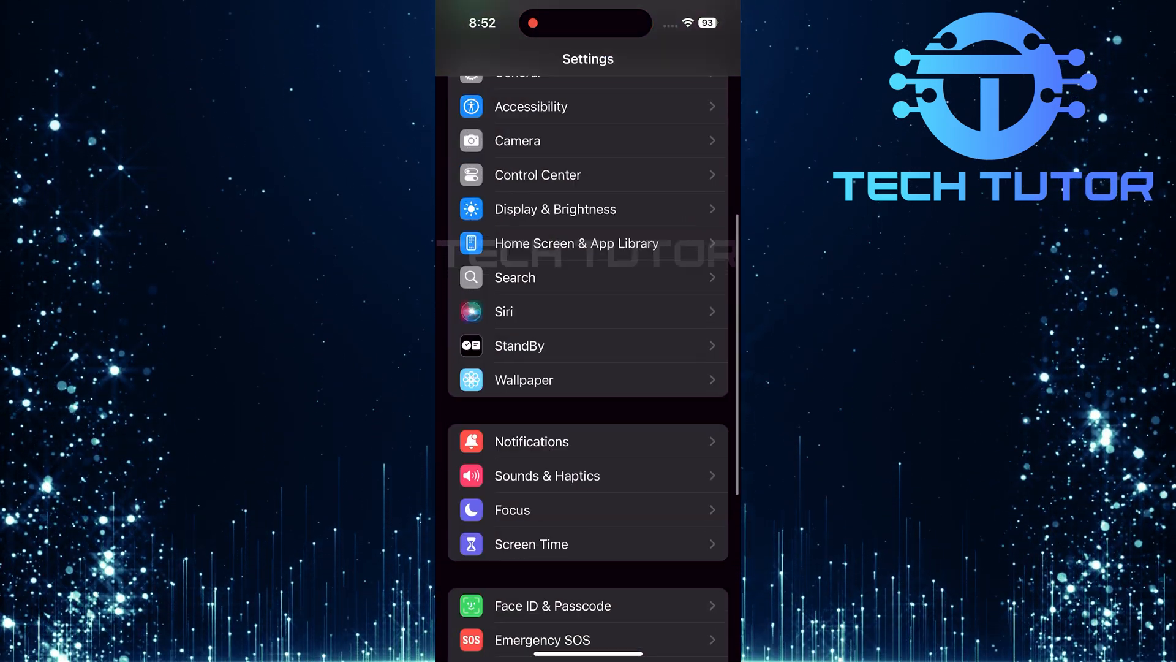
scroll("down", 3)
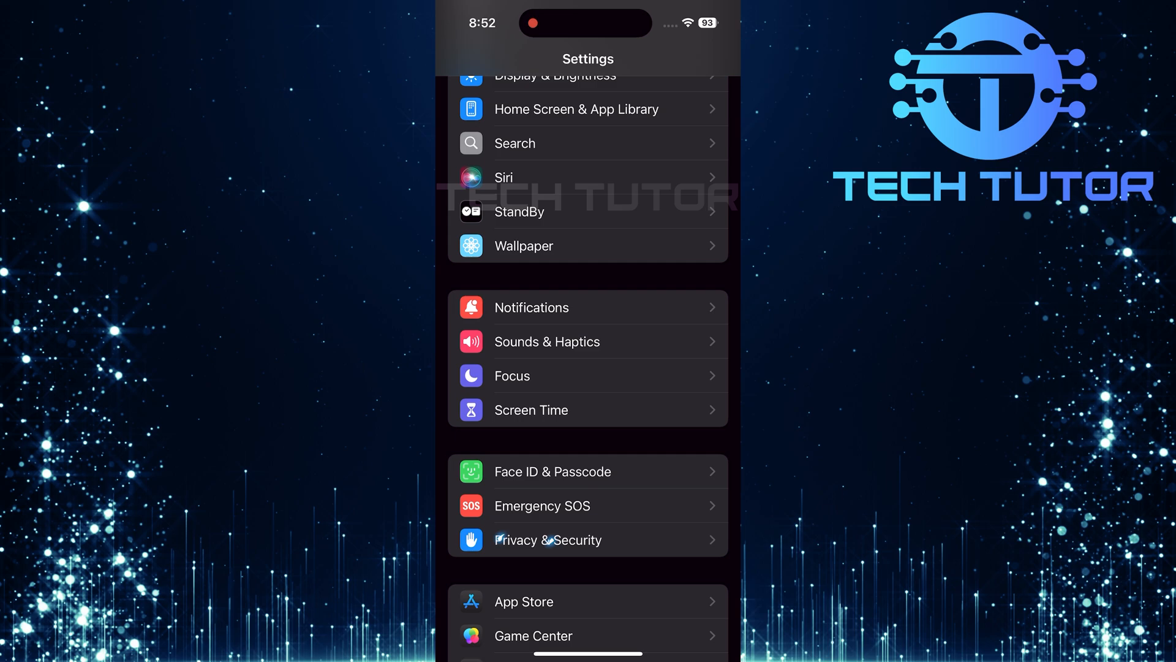
left_click(536, 540)
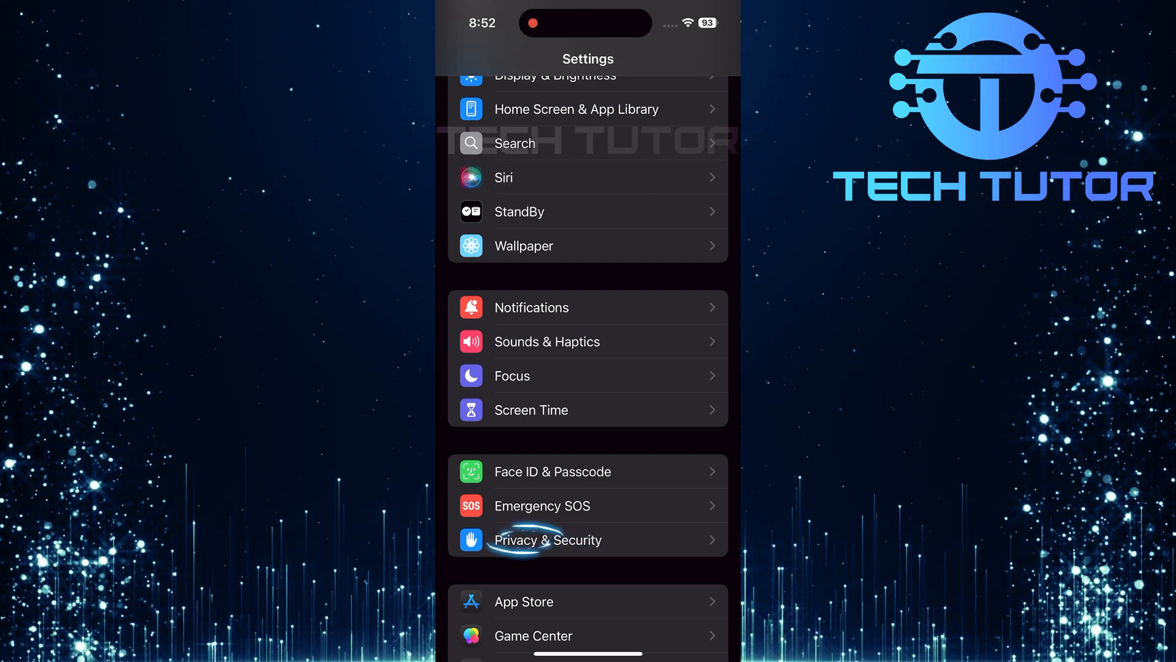
left_click(548, 539)
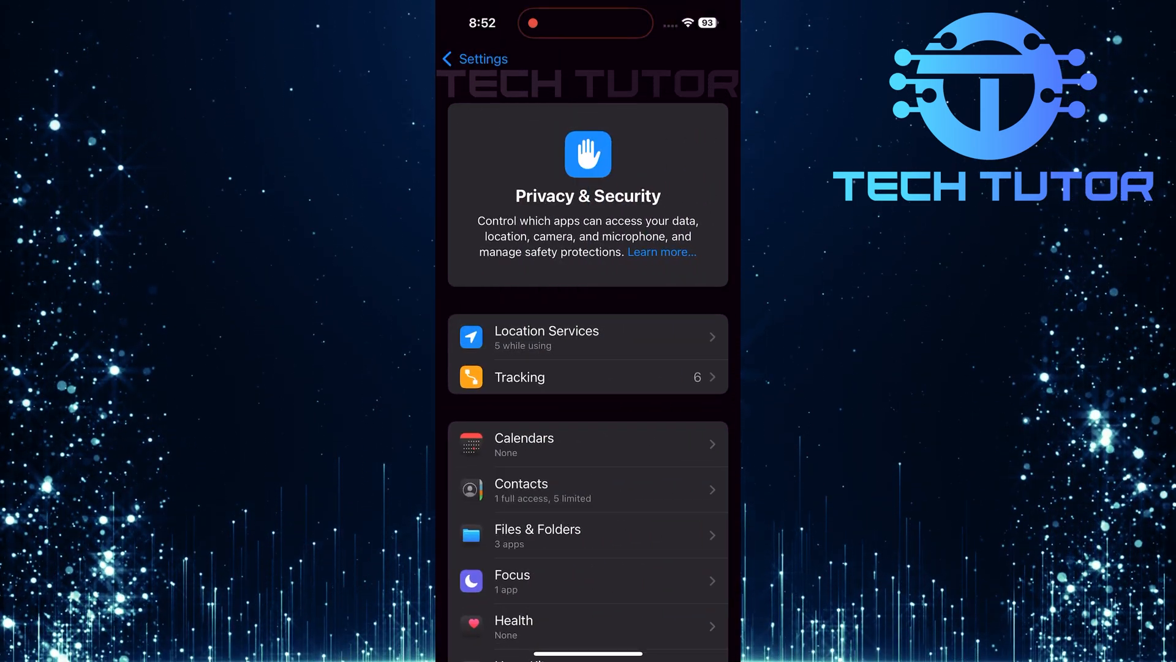
scroll("down", 3)
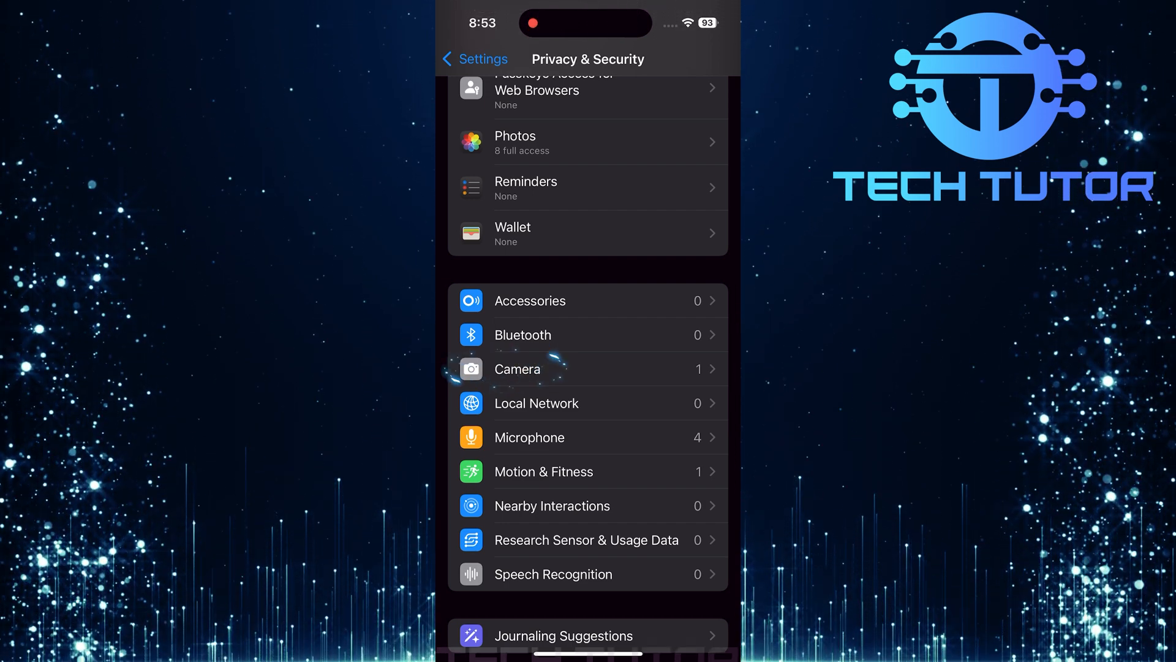
left_click(541, 368)
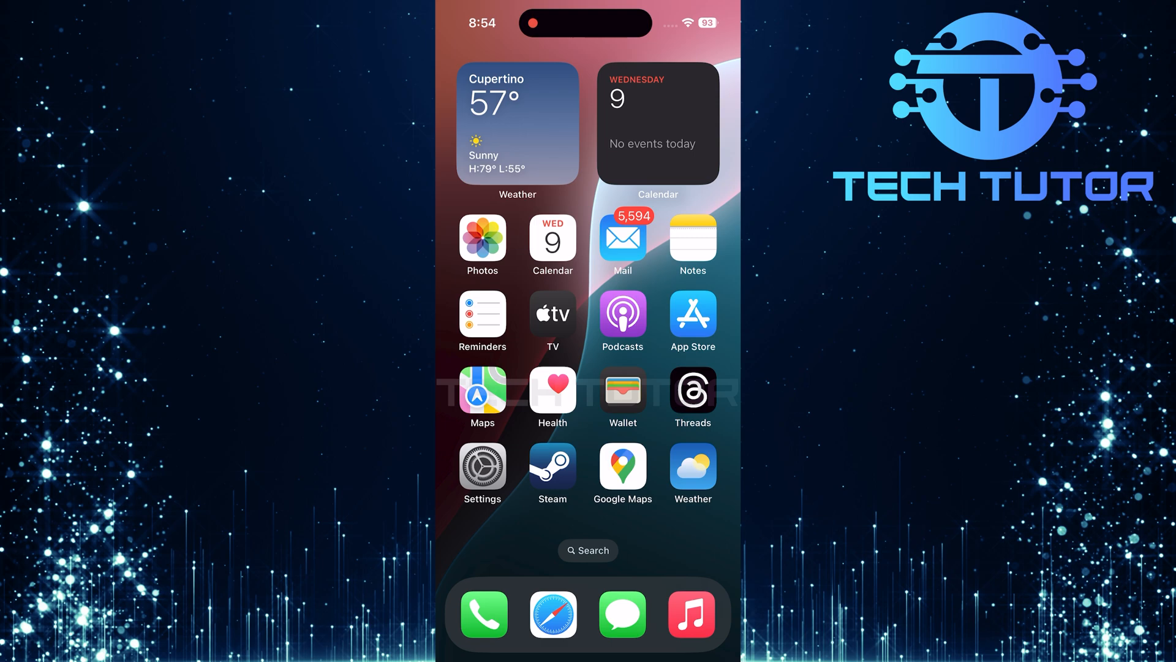
Step: Remove the Snapchat app from the next Home Screen page and delete it
scroll("left", 3)
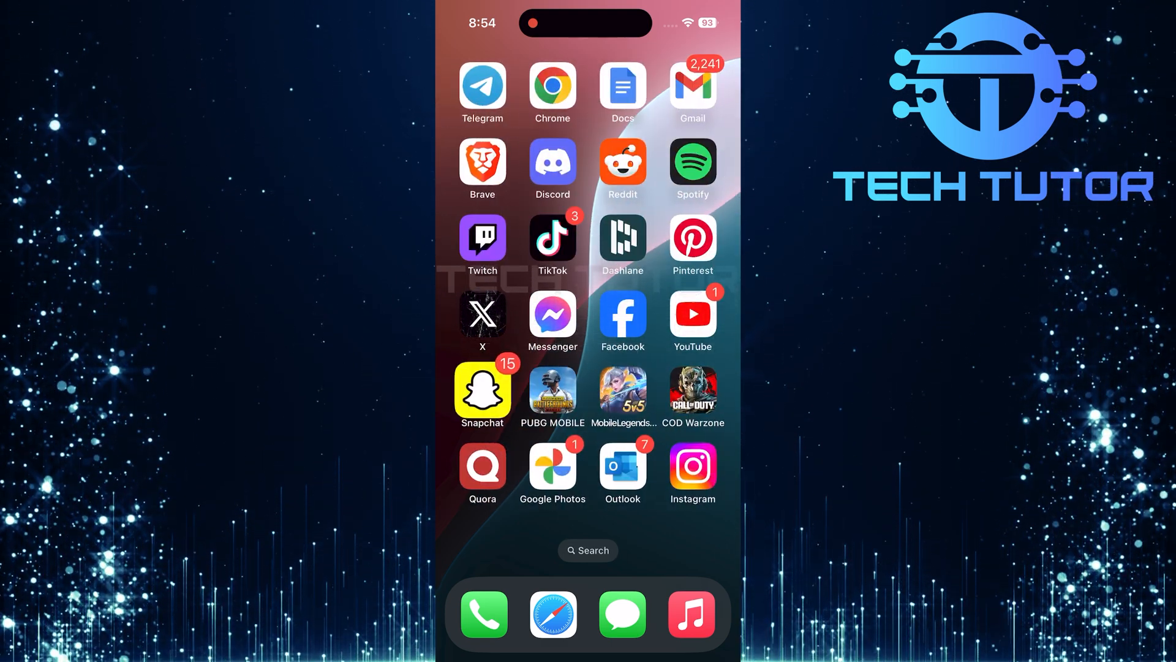
left_click(482, 390)
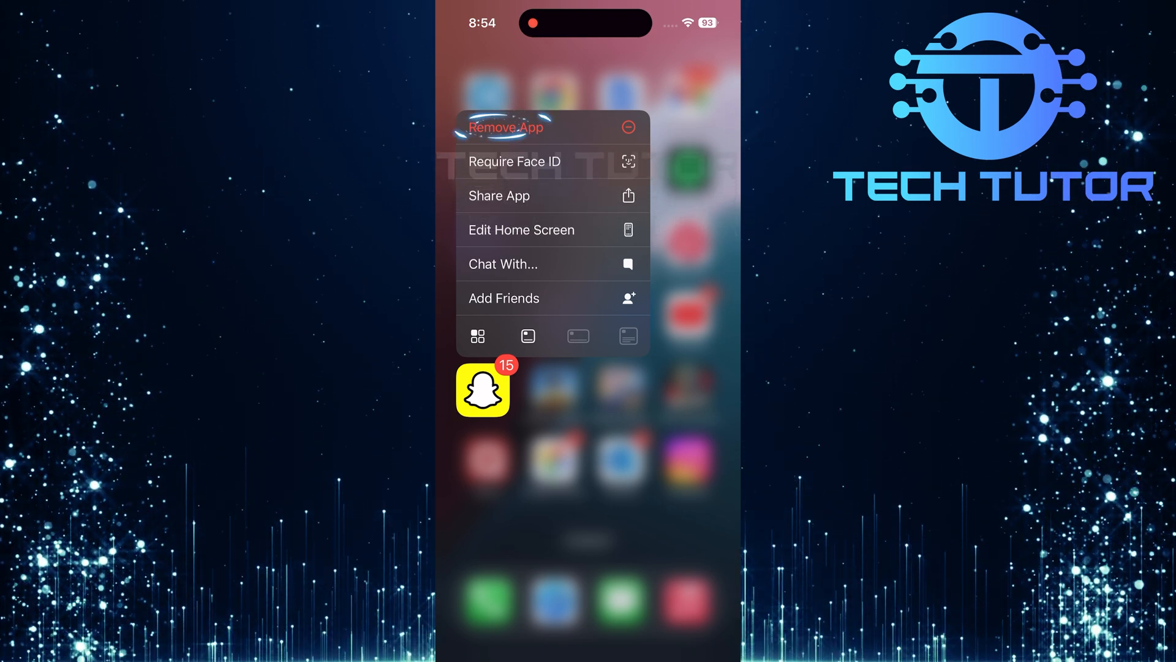
left_click(506, 127)
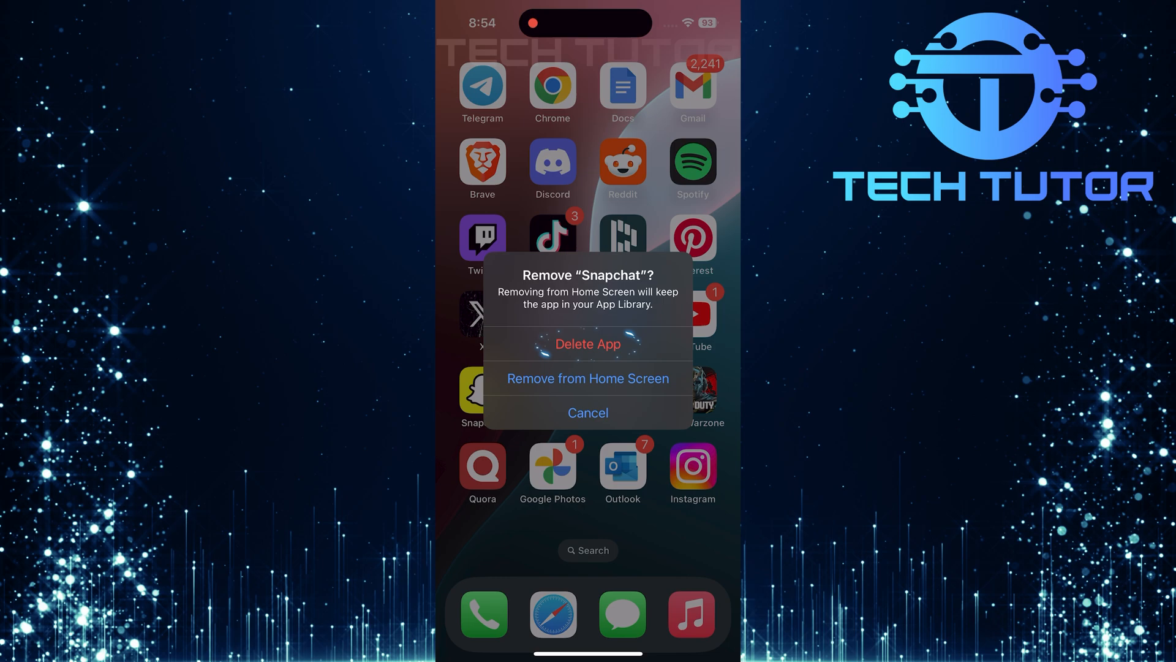
left_click(589, 412)
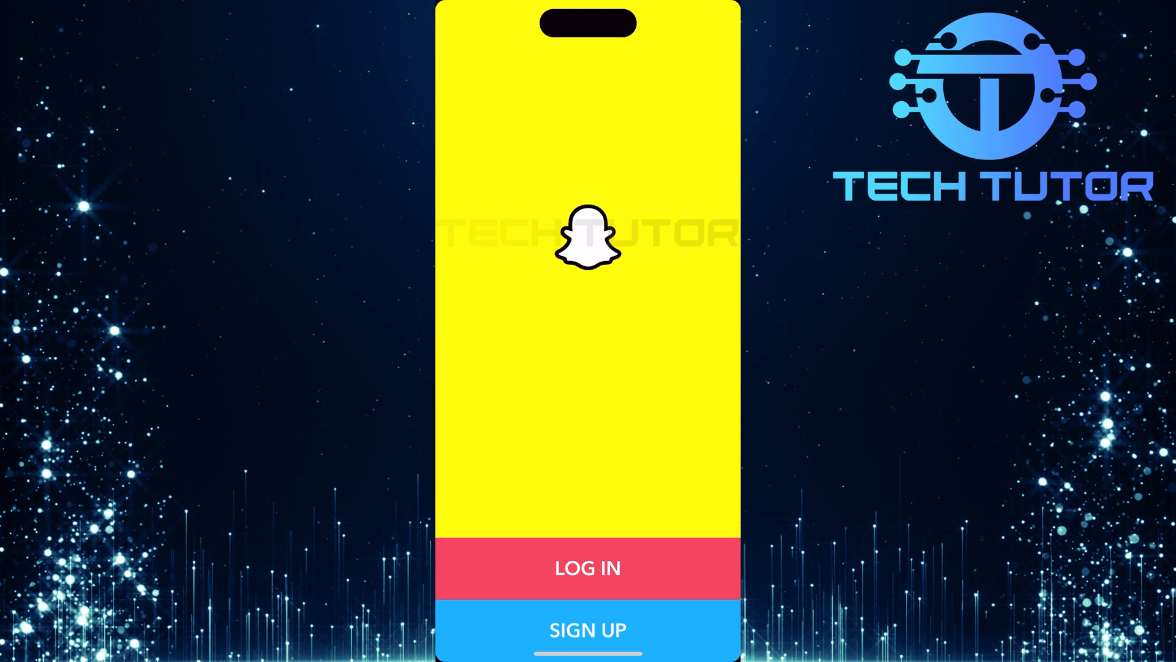
Step: Log in to Snapchat and enable its Camera permission from the Oops prompt
left_click(586, 568)
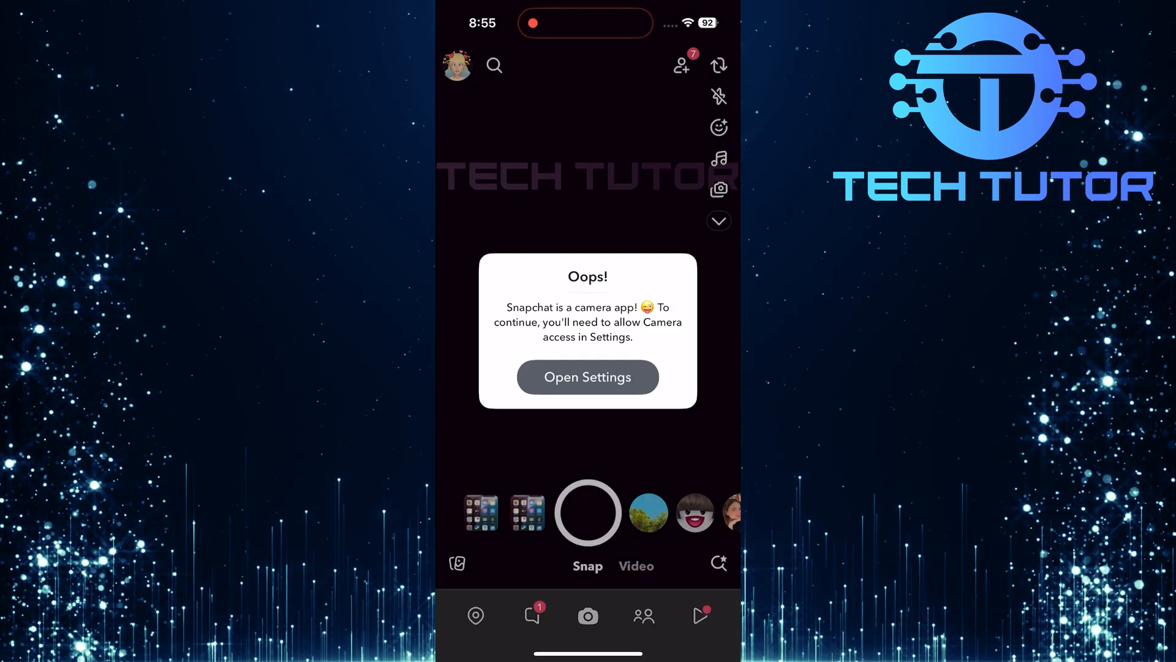
left_click(587, 377)
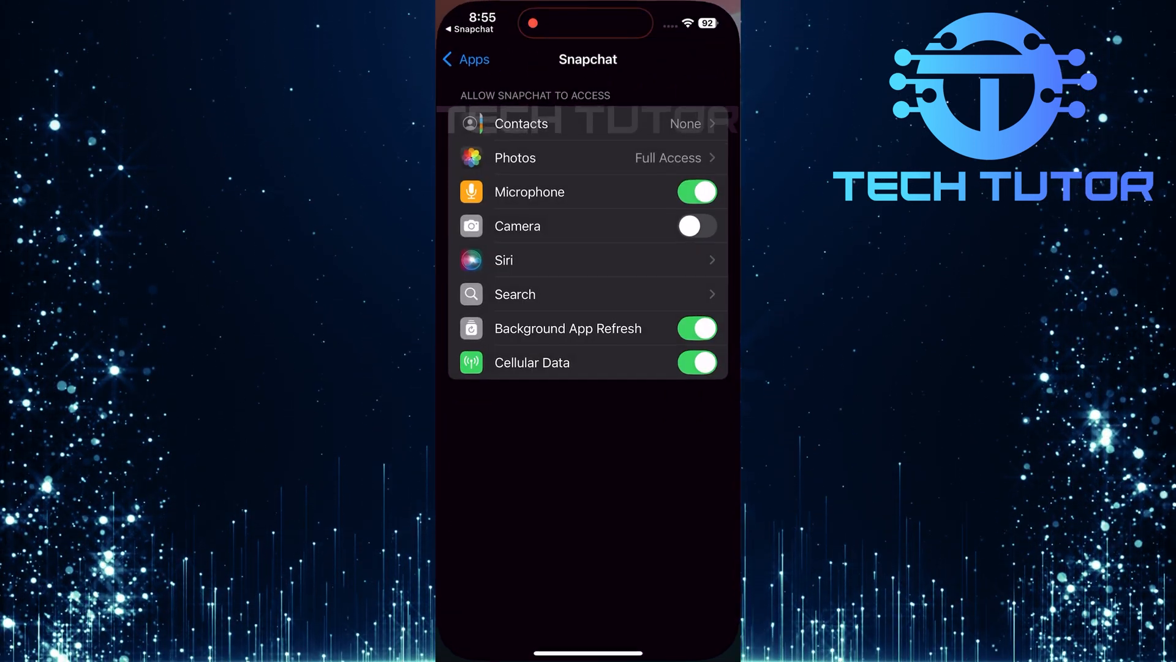
left_click(697, 226)
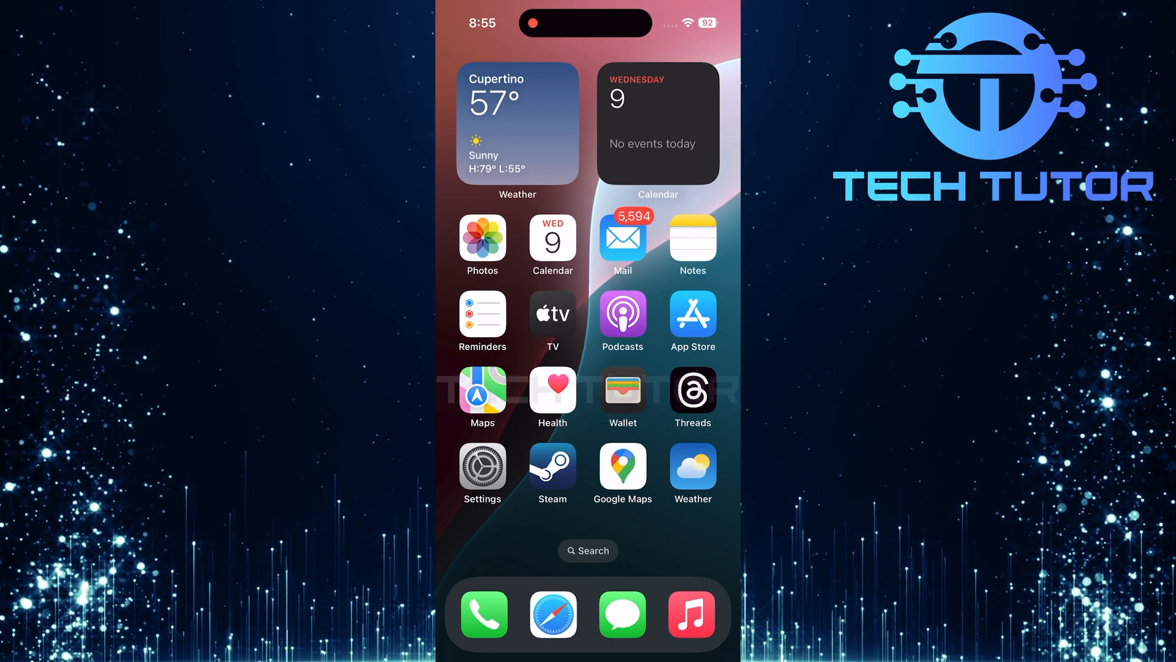
Step: Go to General > Transfer or Reset iPhone > Reset and choose Reset All Settings
left_click(482, 467)
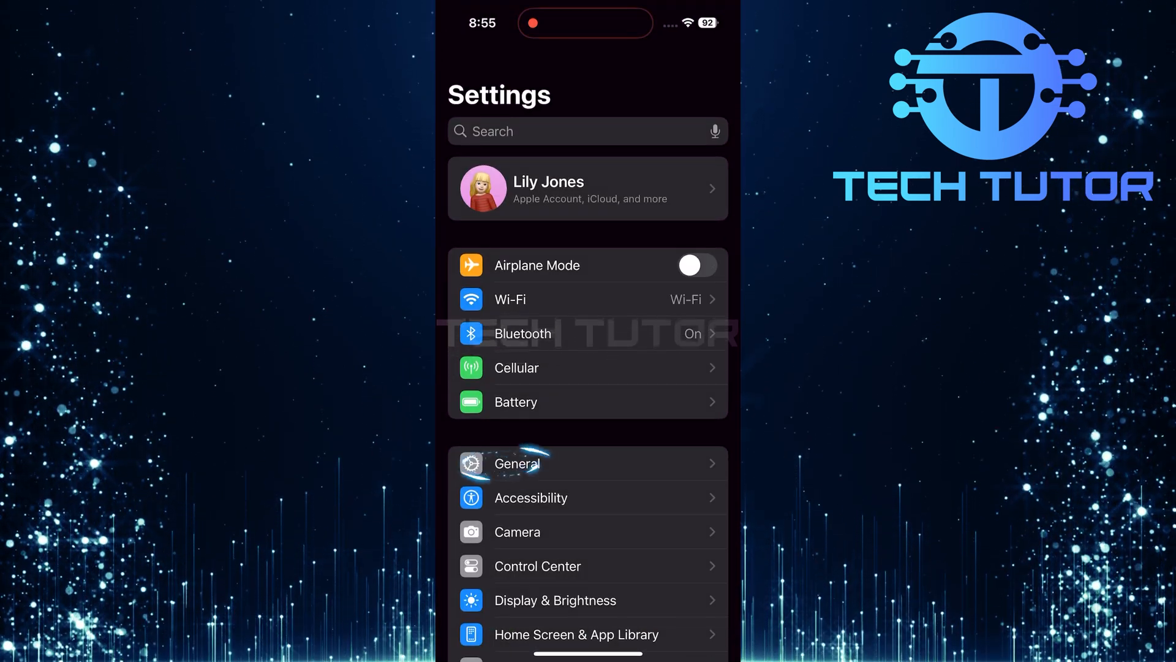
left_click(516, 463)
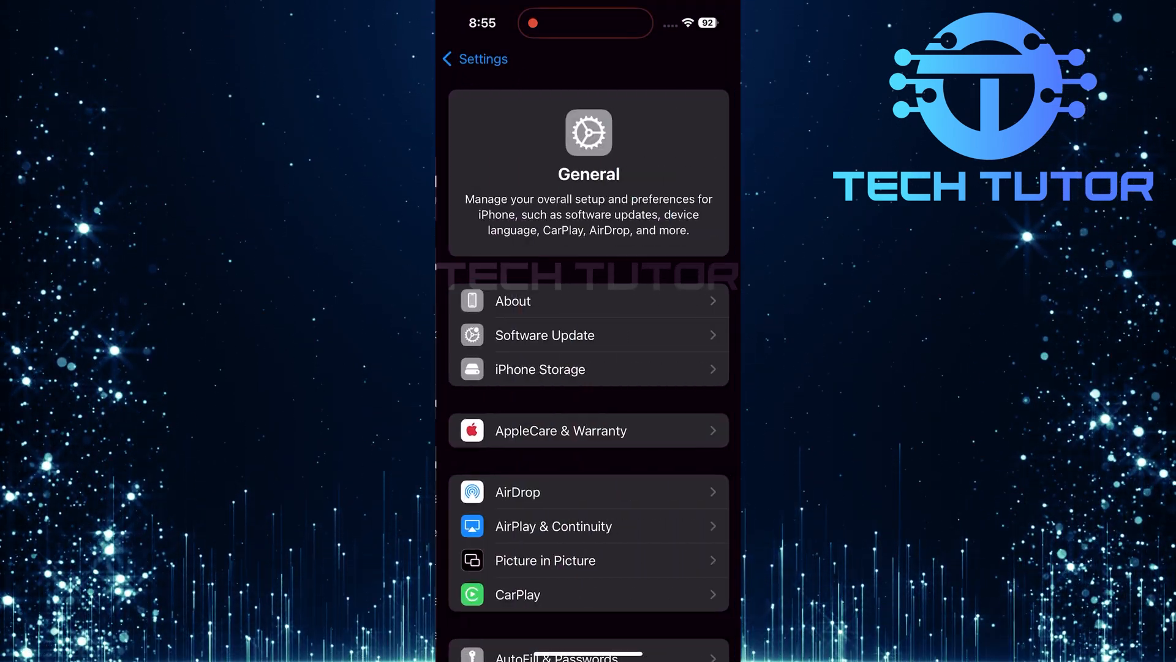
scroll("down", 3)
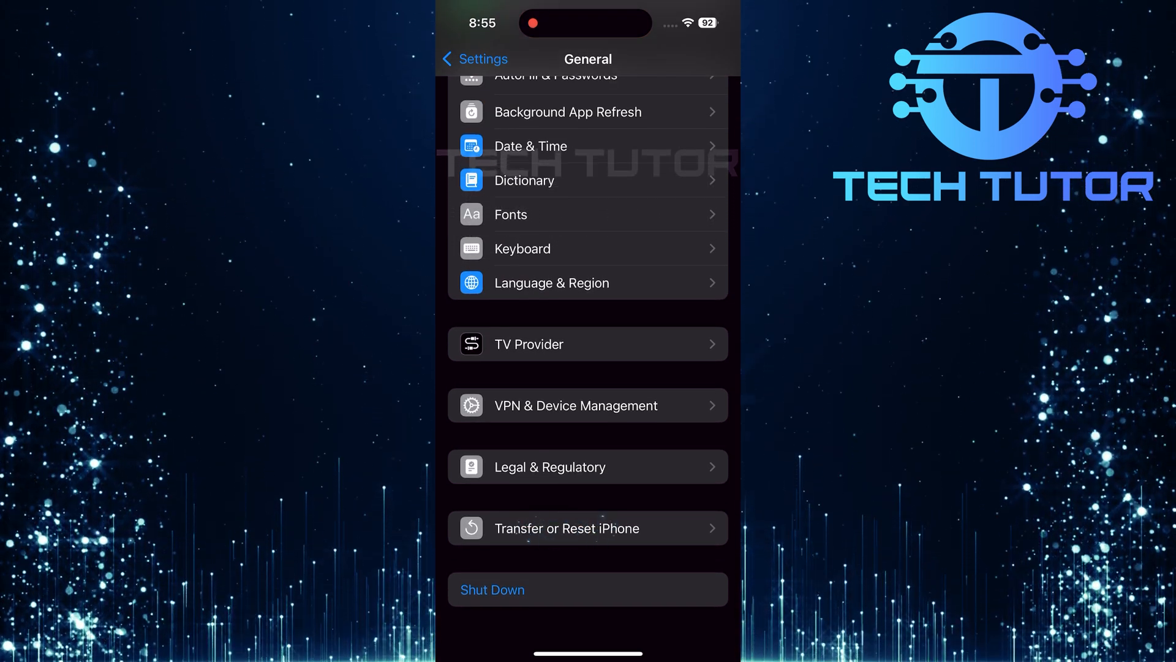
left_click(566, 528)
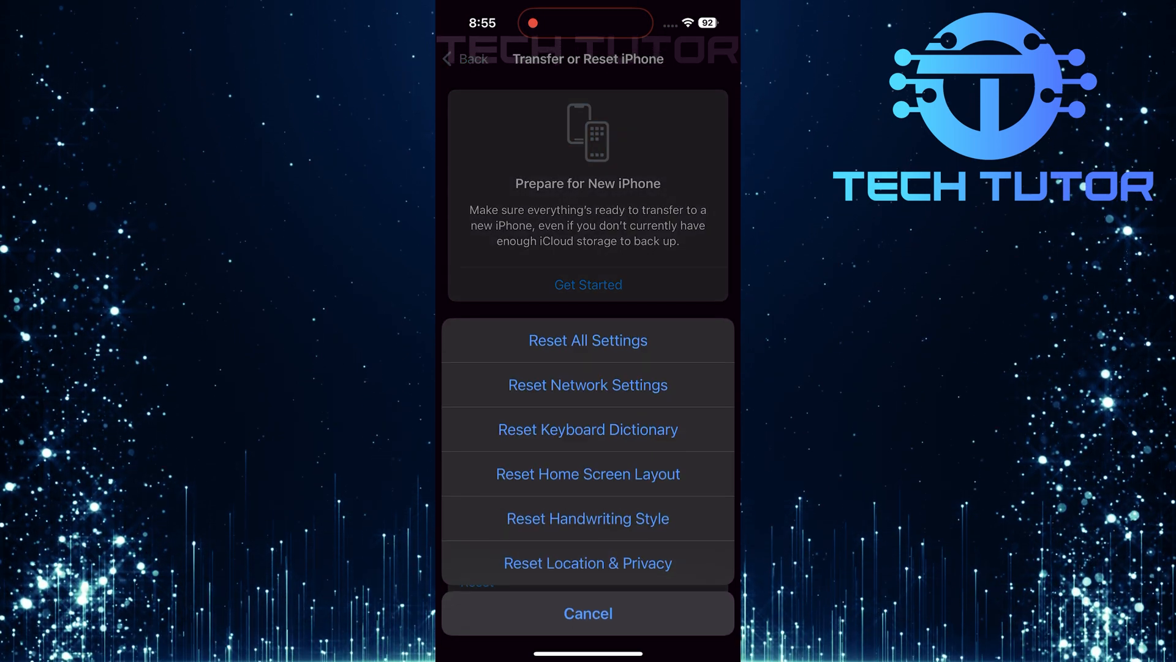
left_click(588, 340)
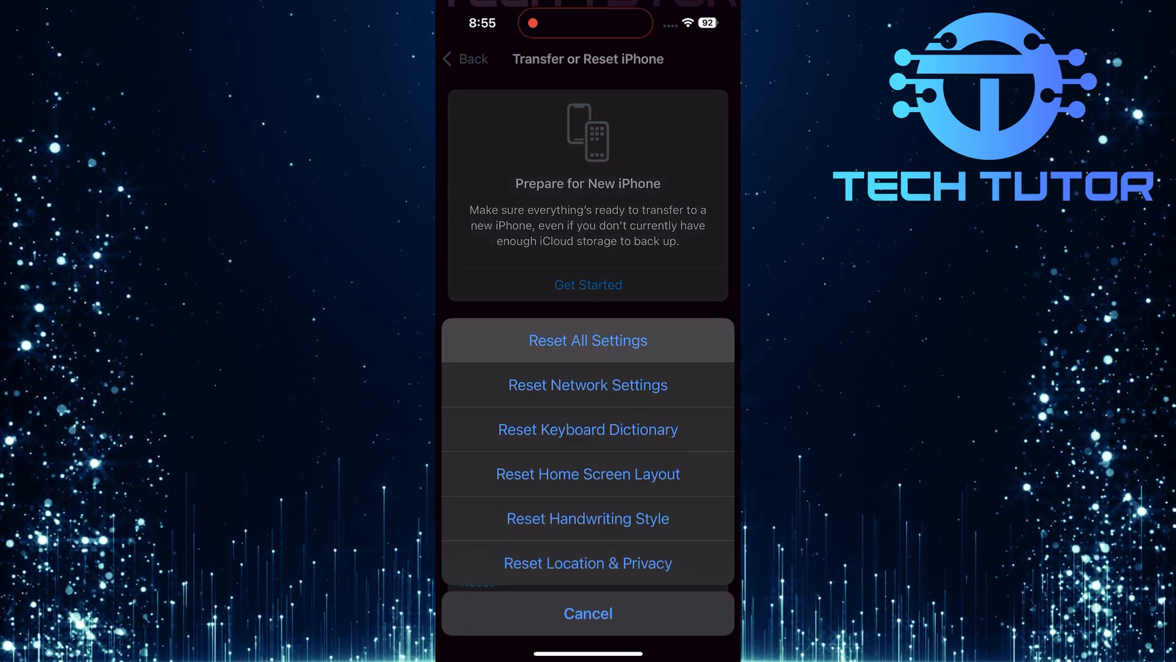
left_click(587, 340)
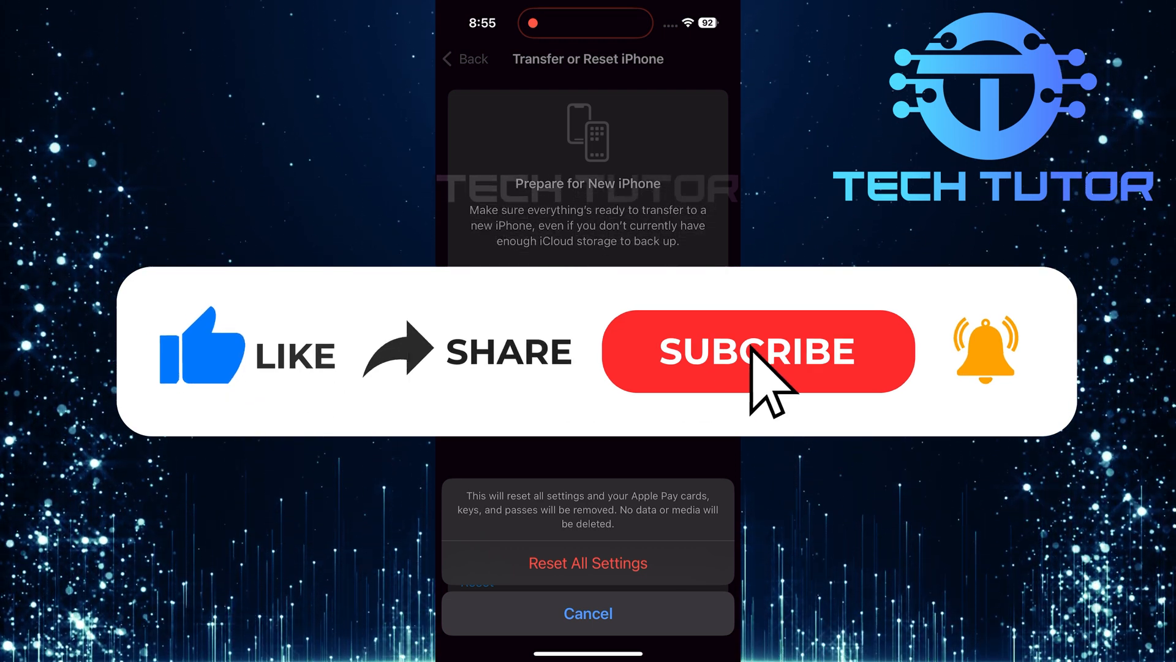
left_click(757, 362)
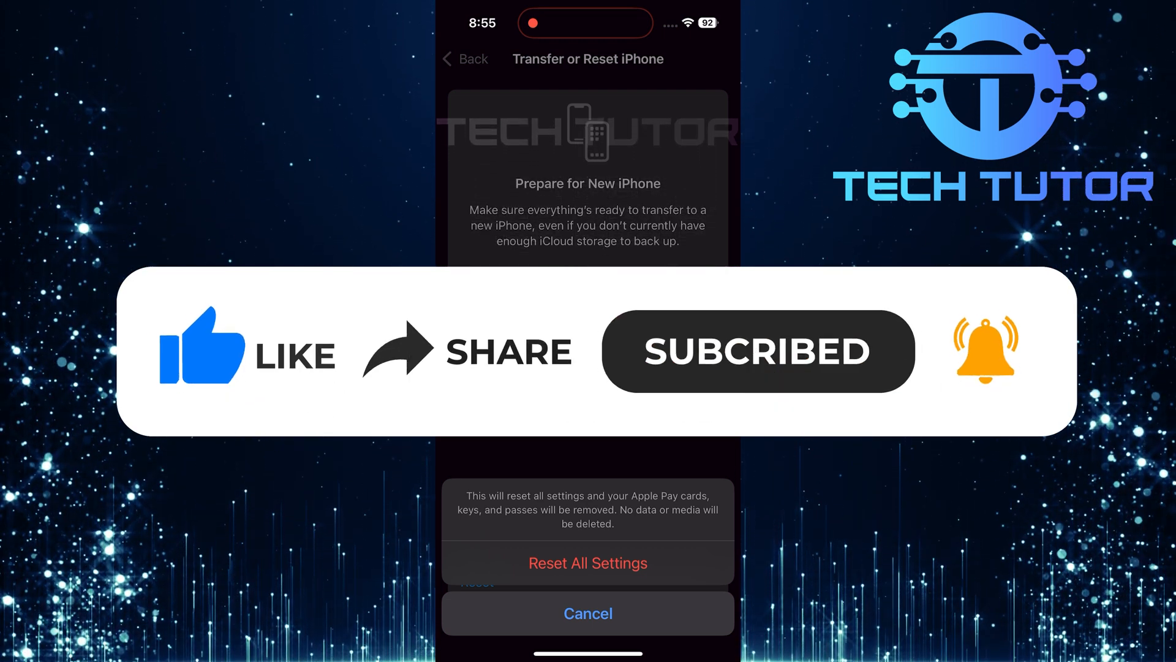